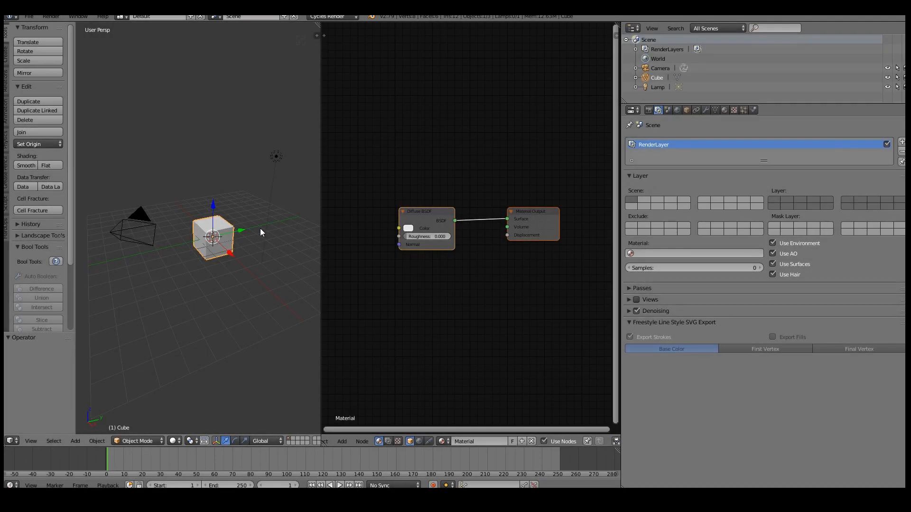
pyautogui.moveTo(28, 16)
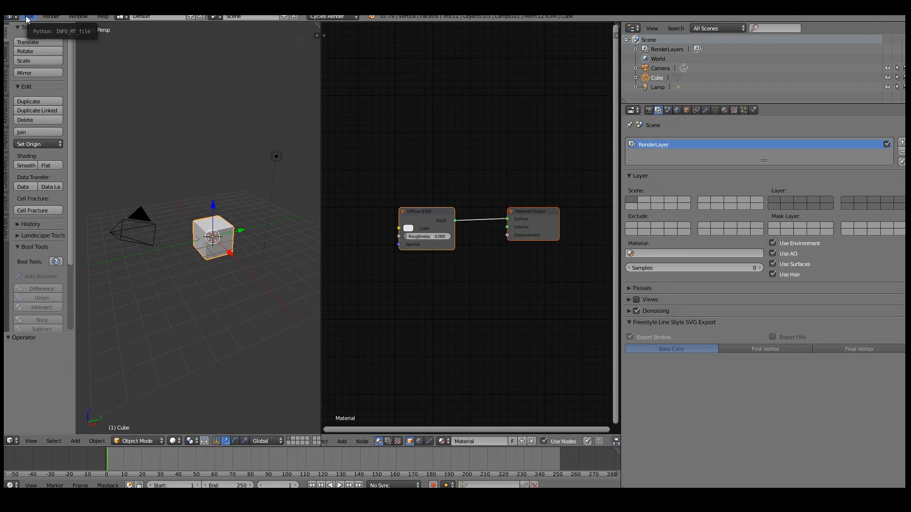
# Search the add-on preferences for Node Wrangler, then reposition the Diffuse BSDF node
pyautogui.click(28, 15)
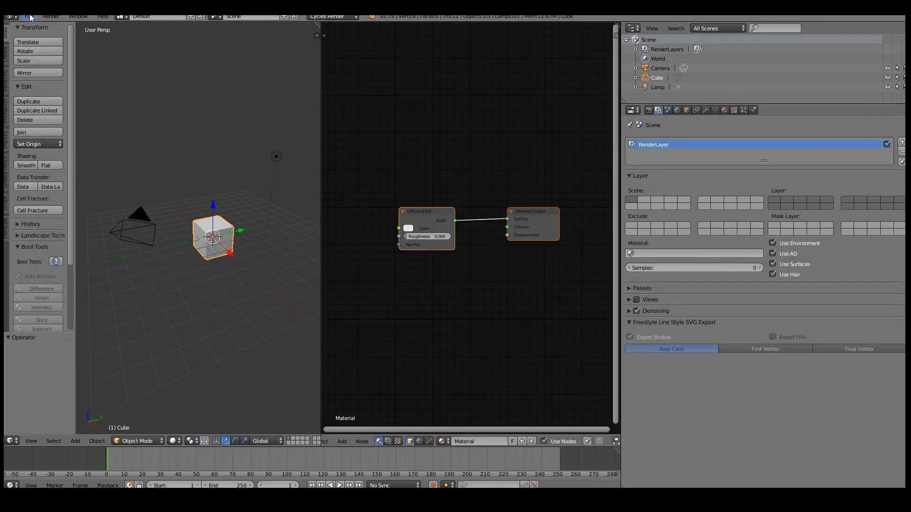
pyautogui.moveTo(30, 15)
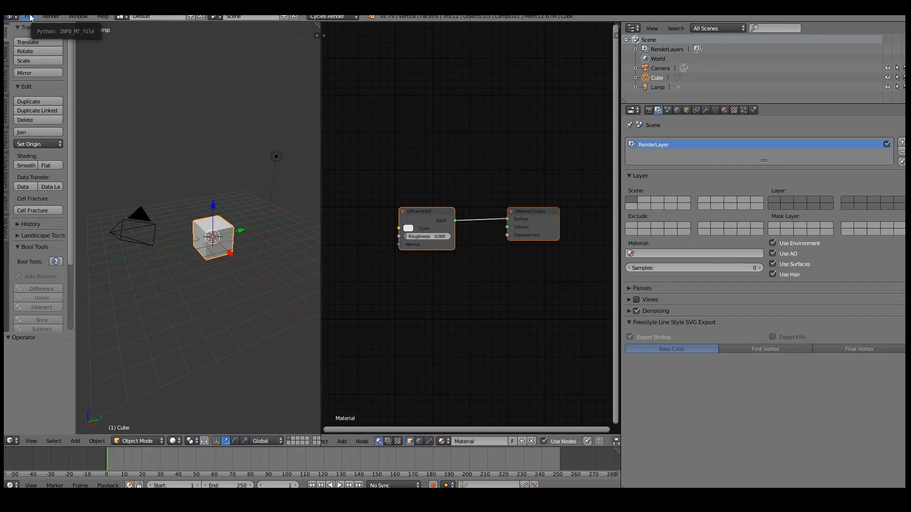
pyautogui.click(28, 15)
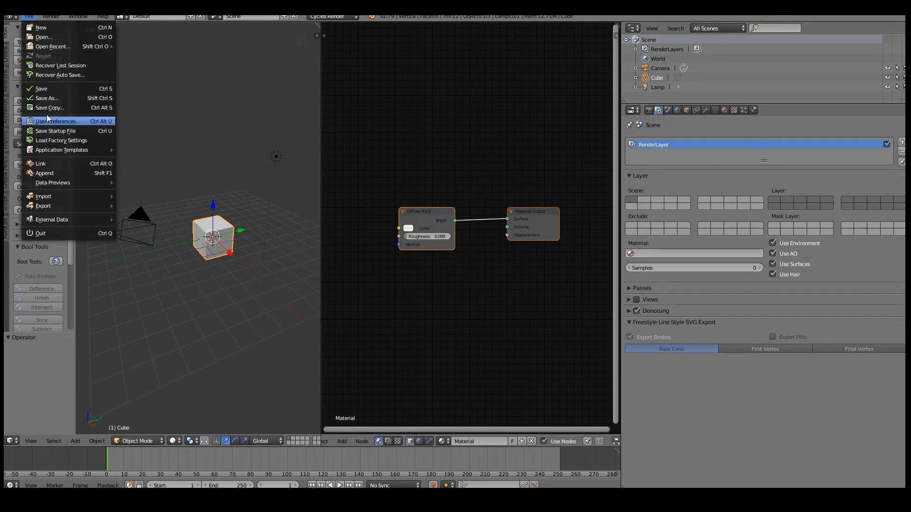
pyautogui.moveTo(57, 121)
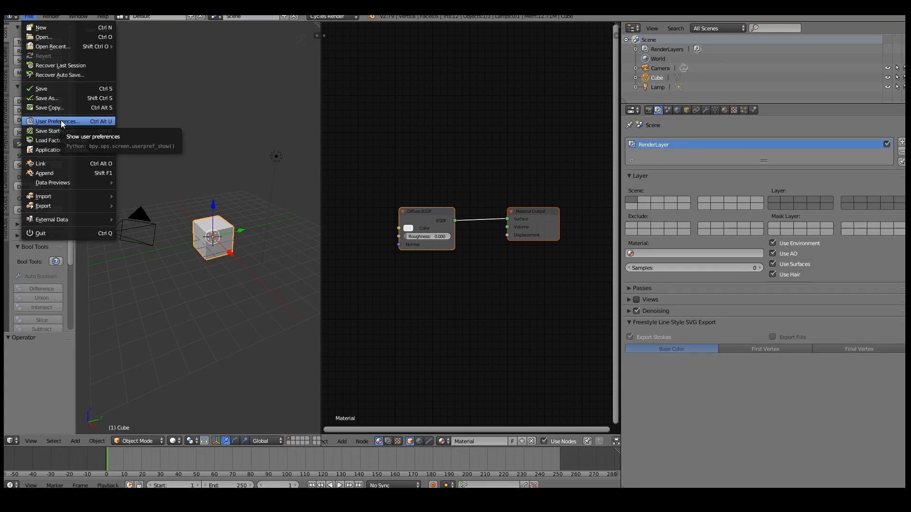
pyautogui.click(57, 121)
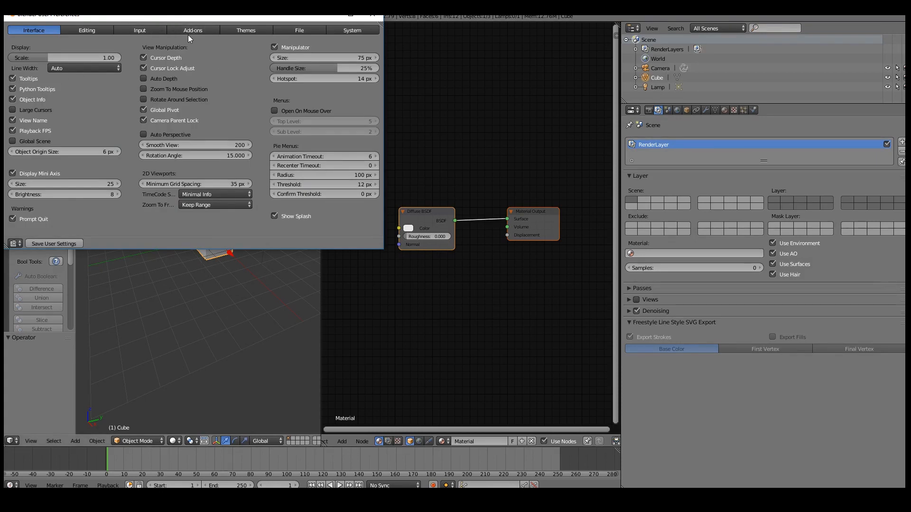
pyautogui.click(188, 29)
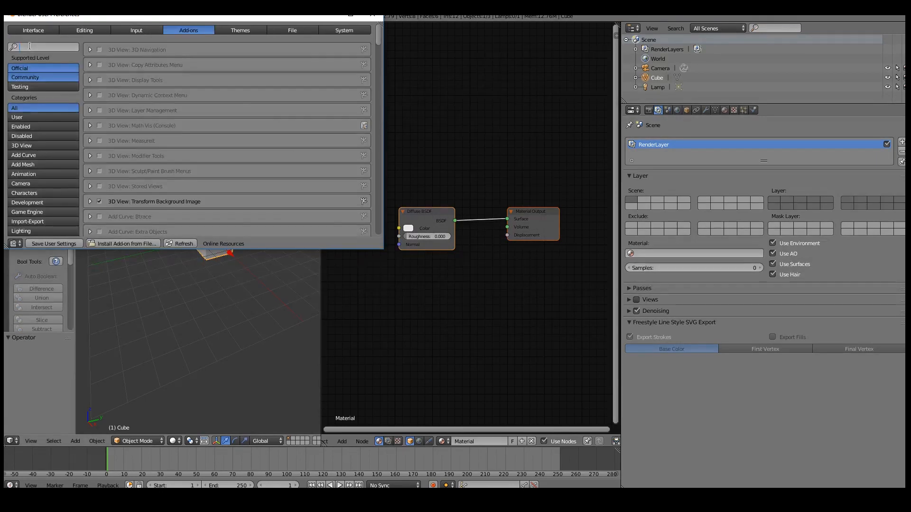
pyautogui.write('no')
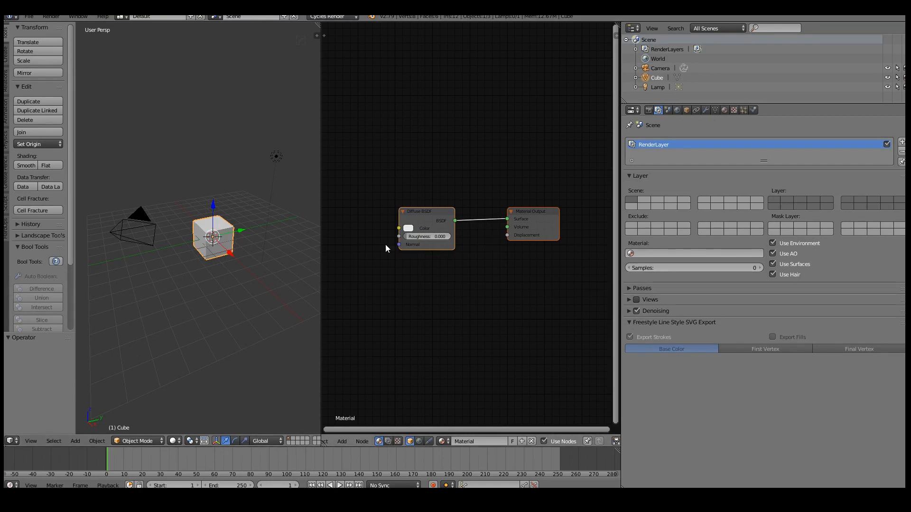
pyautogui.moveTo(389, 176)
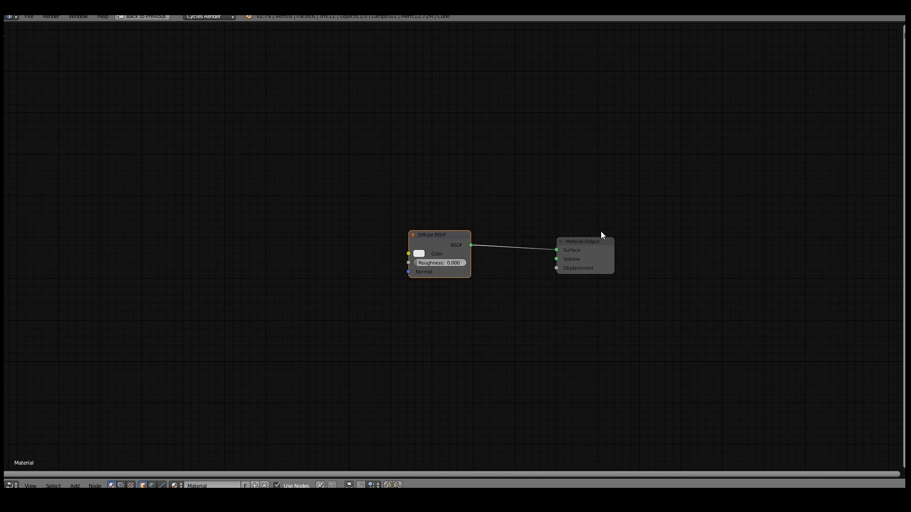
pyautogui.moveTo(442, 233)
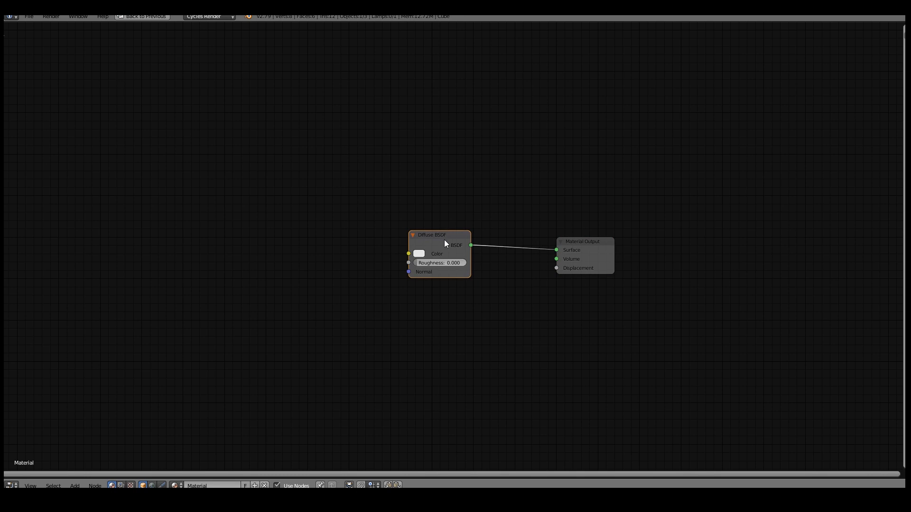
pyautogui.moveTo(439, 235); pyautogui.dragTo(399, 179)
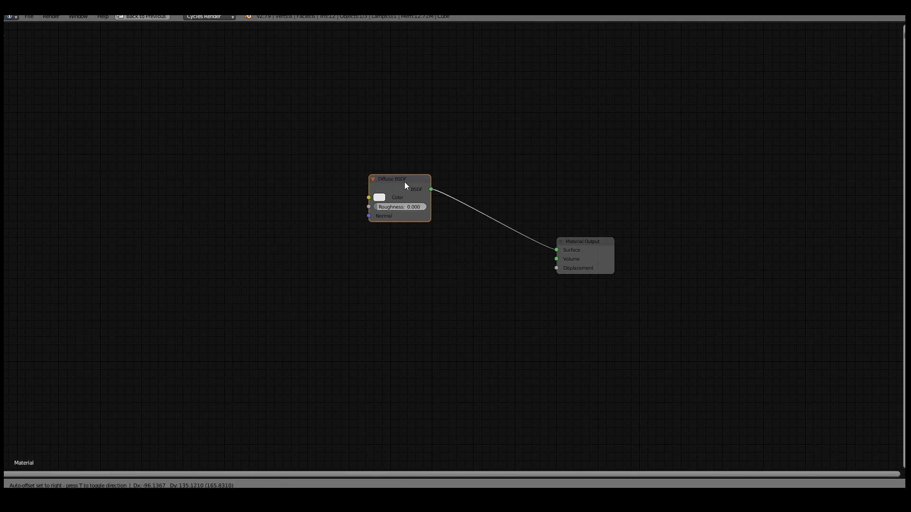
pyautogui.moveTo(399, 197); pyautogui.dragTo(421, 236)
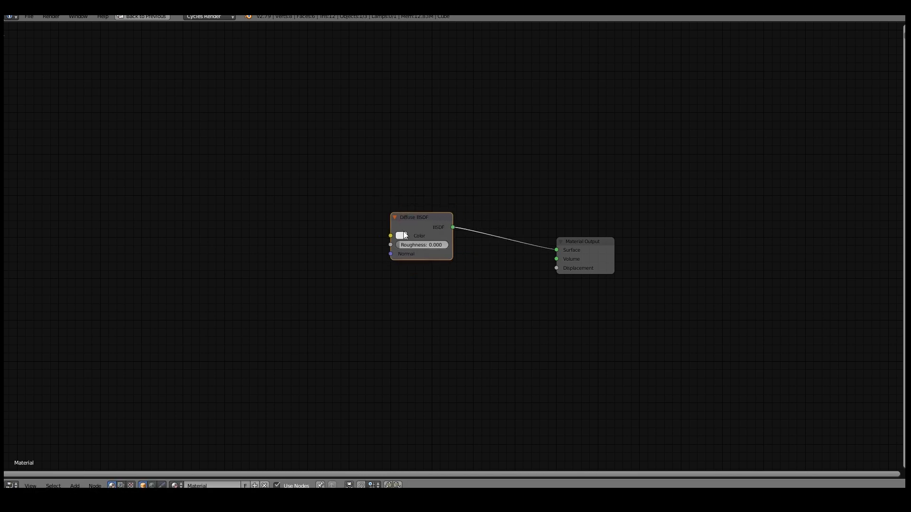
pyautogui.moveTo(366, 276)
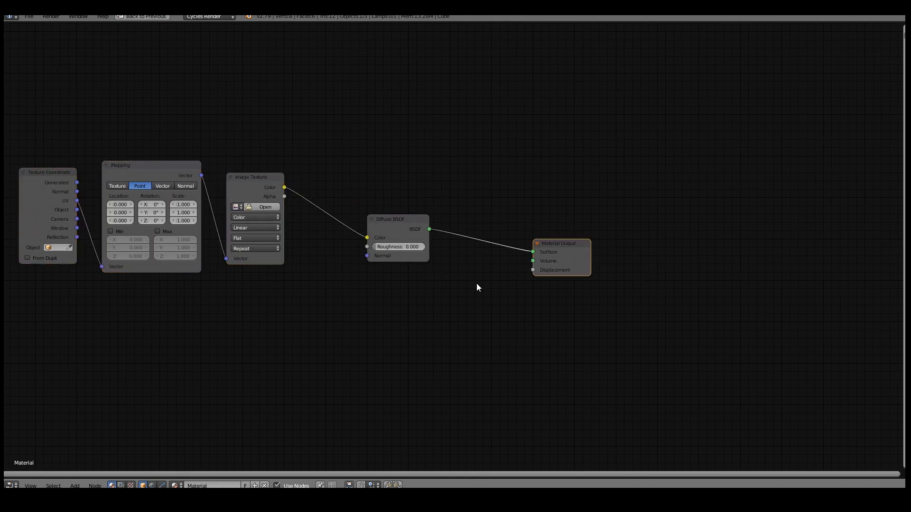
# Move the Material Output node up and right, then select the Diffuse BSDF
pyautogui.moveTo(558, 243); pyautogui.dragTo(657, 178)
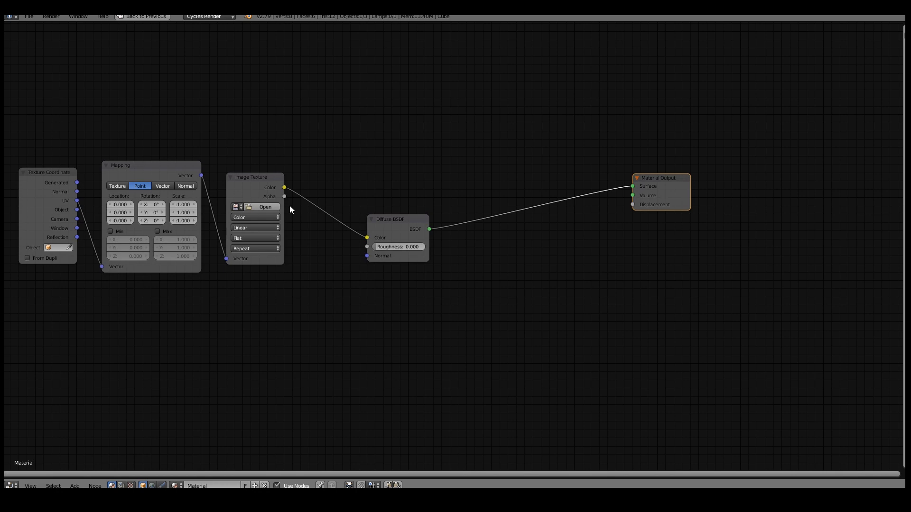
pyautogui.click(398, 220)
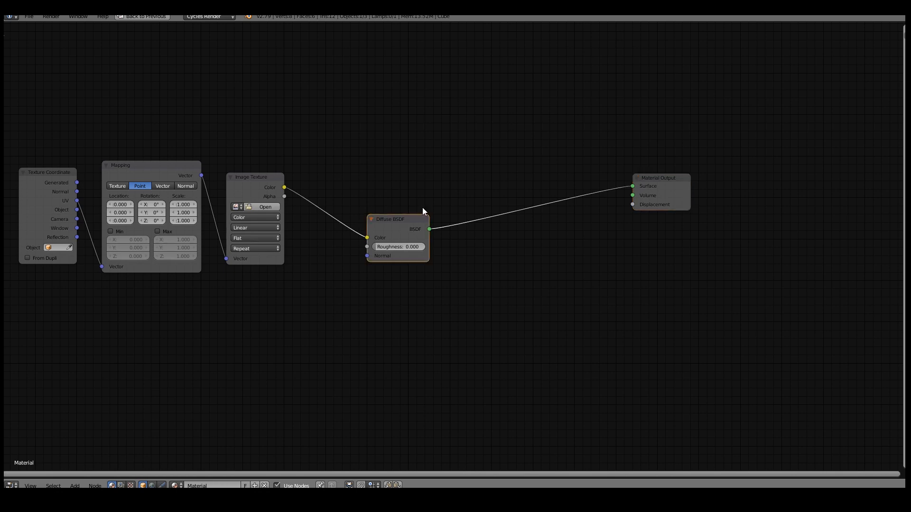
pyautogui.moveTo(279, 249)
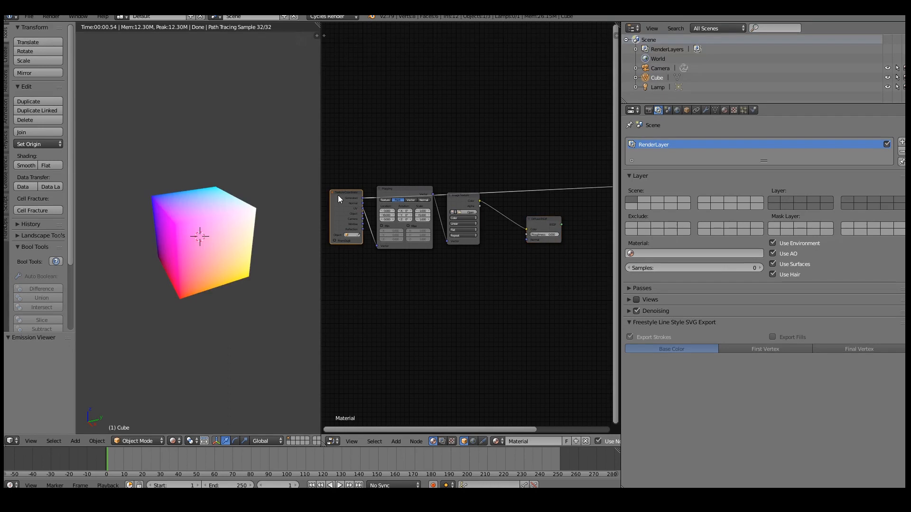
pyautogui.moveTo(233, 218)
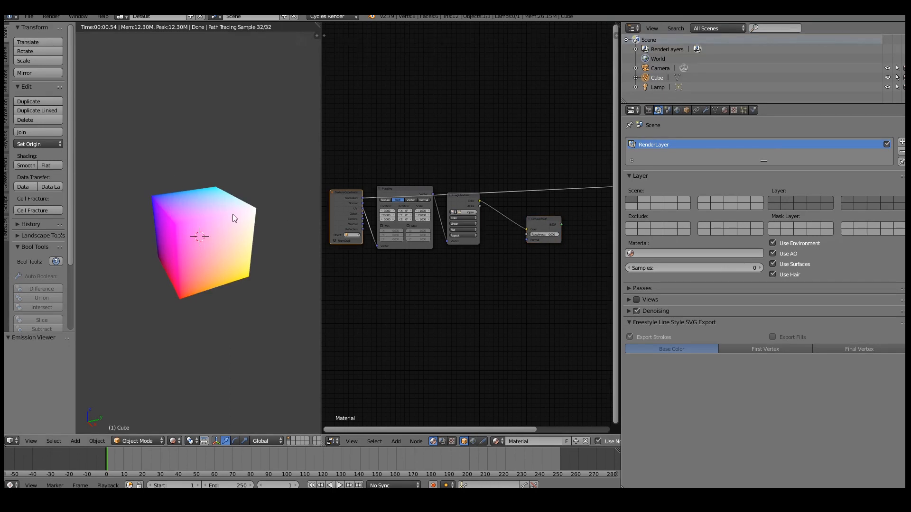
pyautogui.moveTo(206, 216)
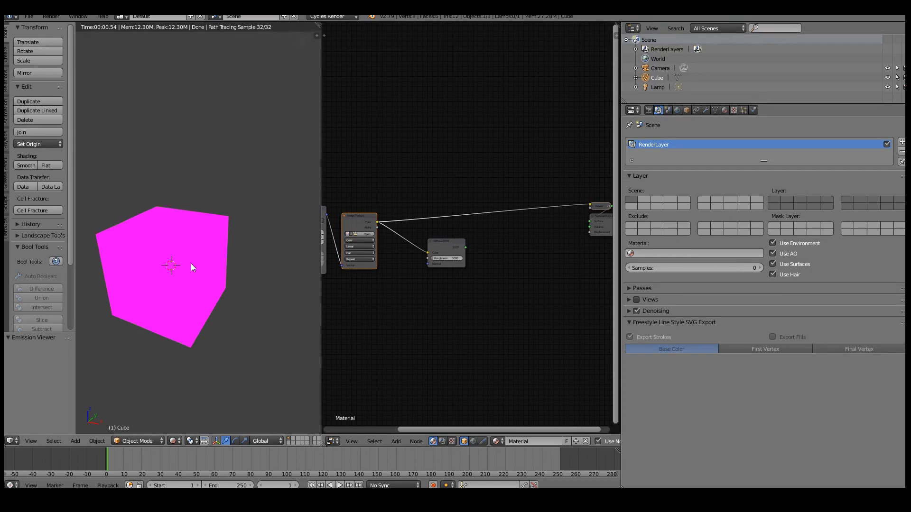
pyautogui.moveTo(454, 246)
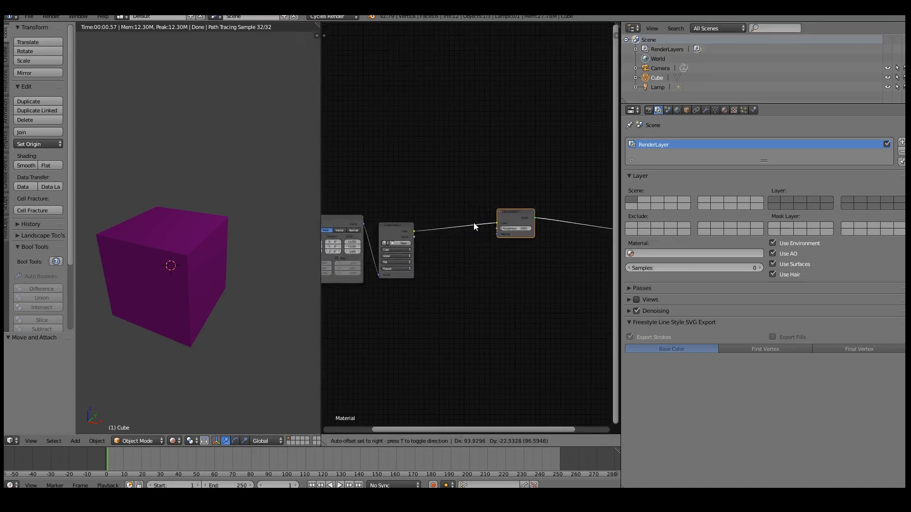
# Drag the Diffuse BSDF node further to the right
pyautogui.moveTo(515, 222); pyautogui.dragTo(497, 242)
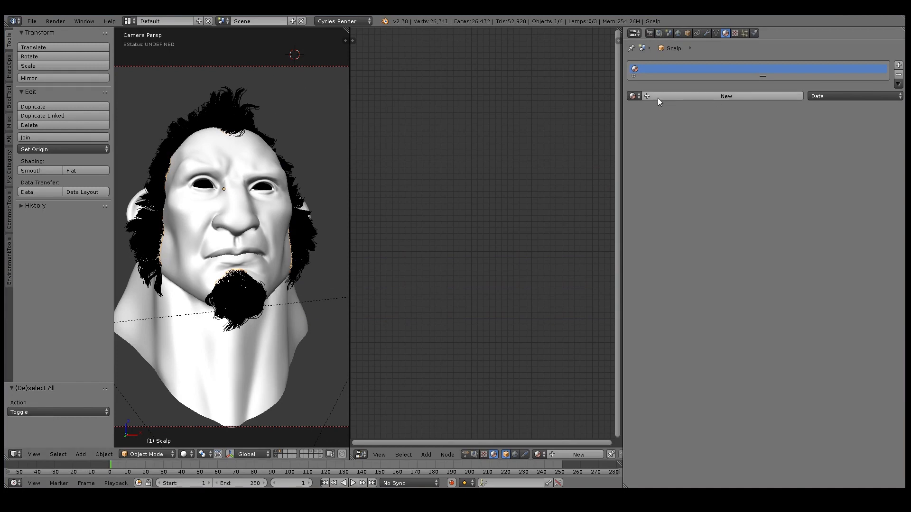
# Create a new scalp material named 'Hair' and select the diffuse shader's colour
pyautogui.click(725, 95)
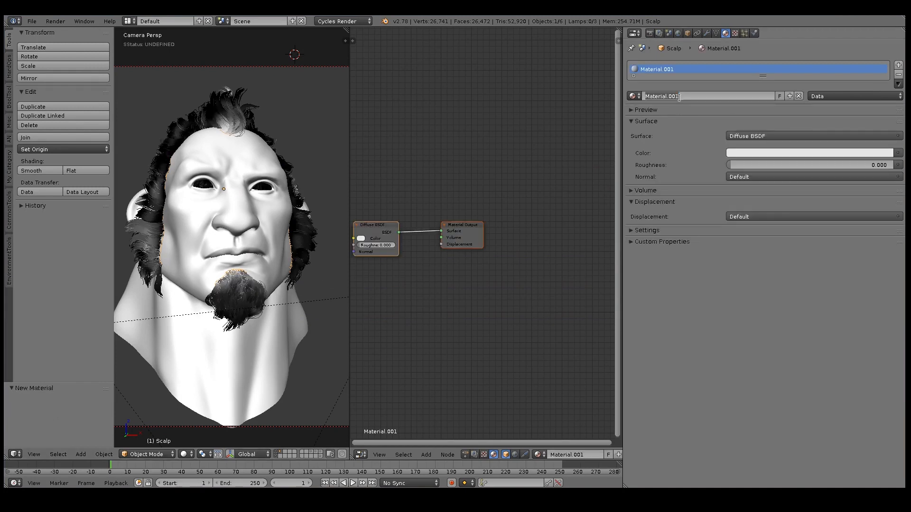
pyautogui.write('Hair')
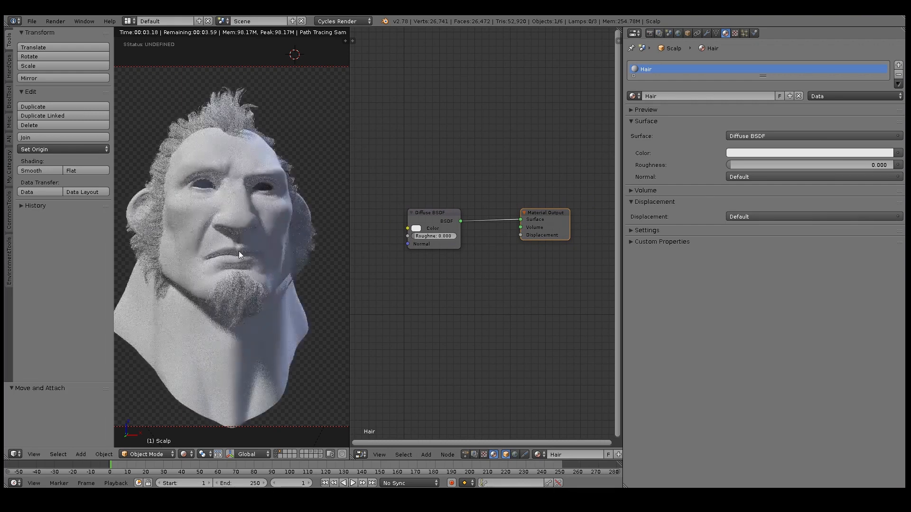
pyautogui.click(416, 228)
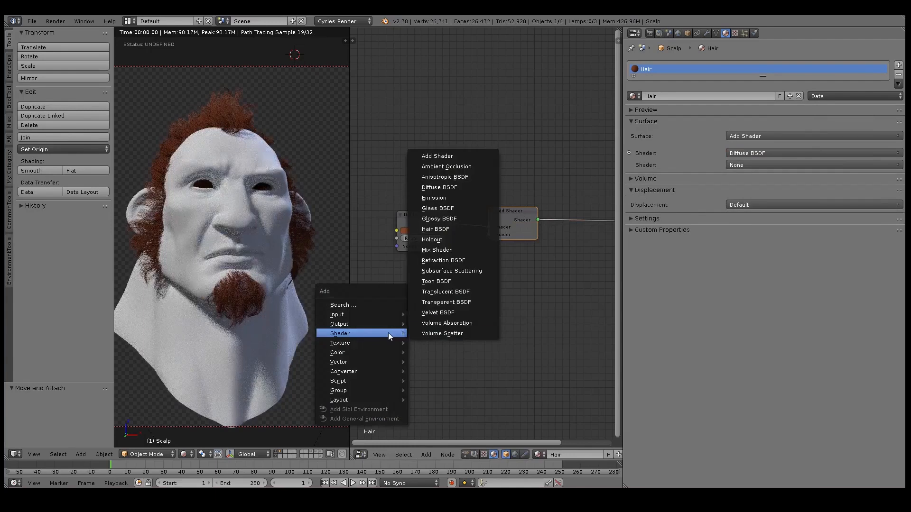
pyautogui.moveTo(436, 281)
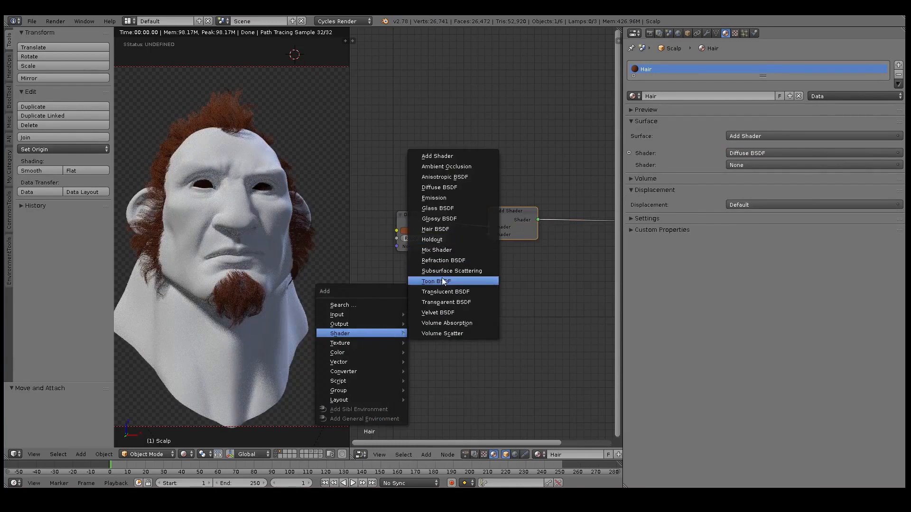
# Add a Hair BSDF node and adjust its colour brightness with the value slider
pyautogui.click(435, 229)
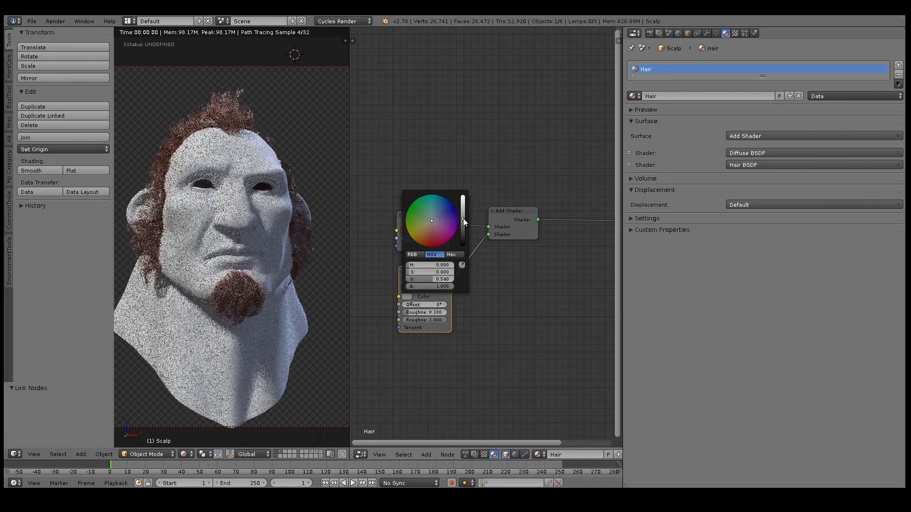
pyautogui.moveTo(463, 220); pyautogui.dragTo(463, 225)
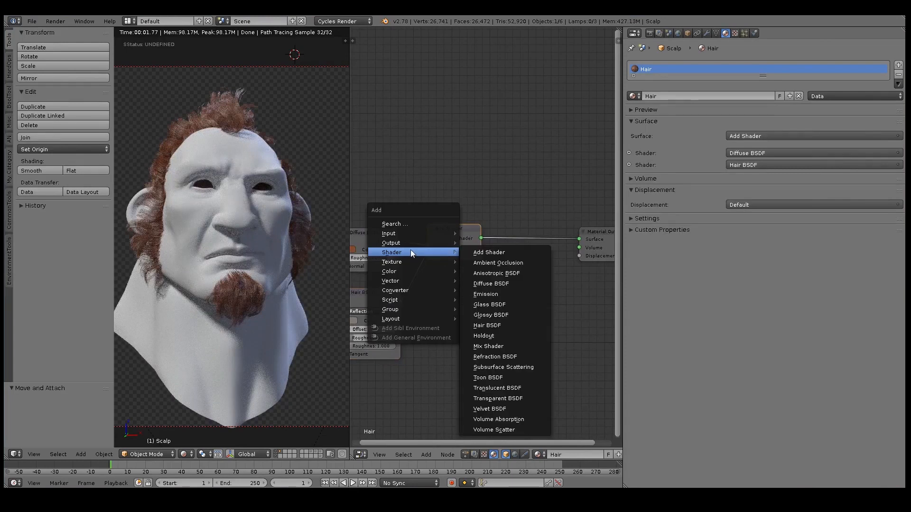
pyautogui.moveTo(388, 233)
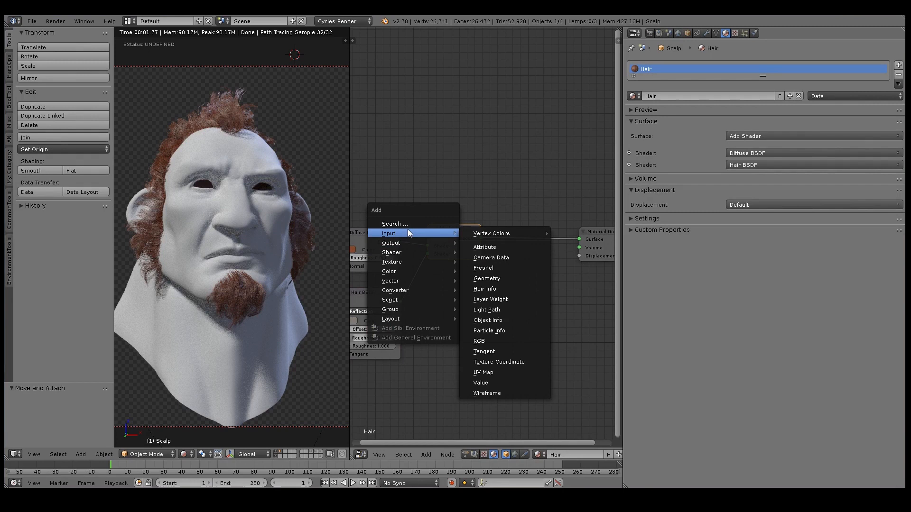
pyautogui.moveTo(392, 252)
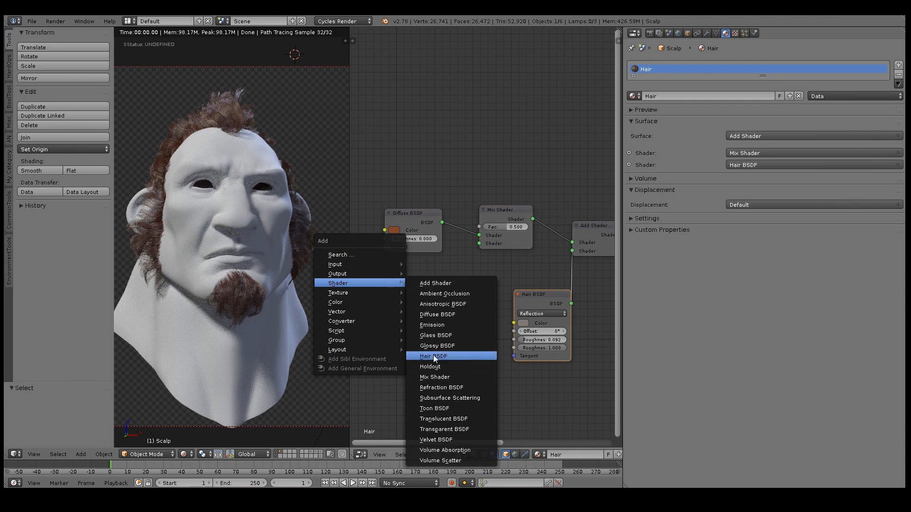
# Add a second Hair BSDF set to Transmission with a reddish-orange colour
pyautogui.click(433, 356)
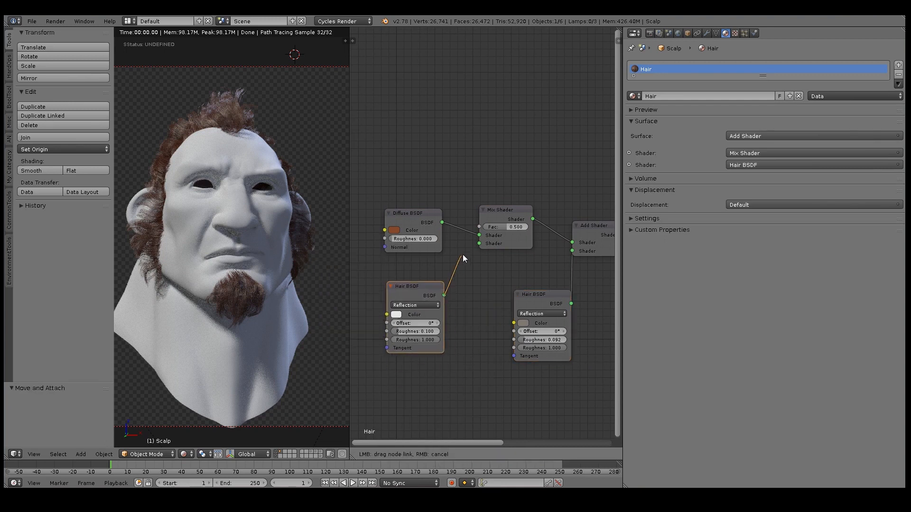
pyautogui.click(414, 305)
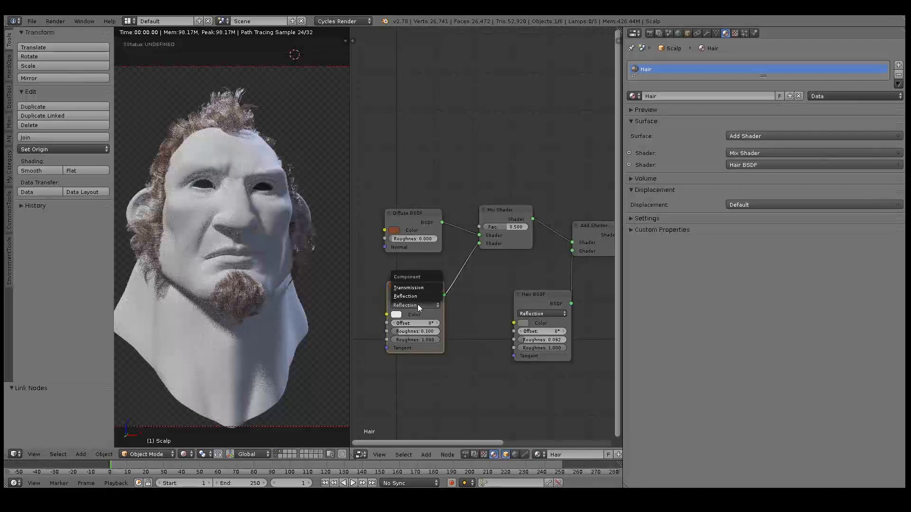
pyautogui.click(408, 287)
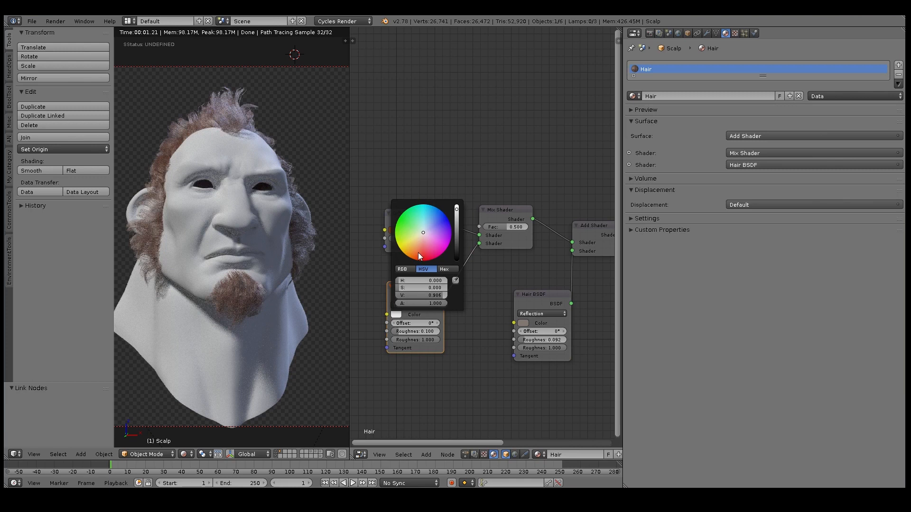
pyautogui.click(420, 252)
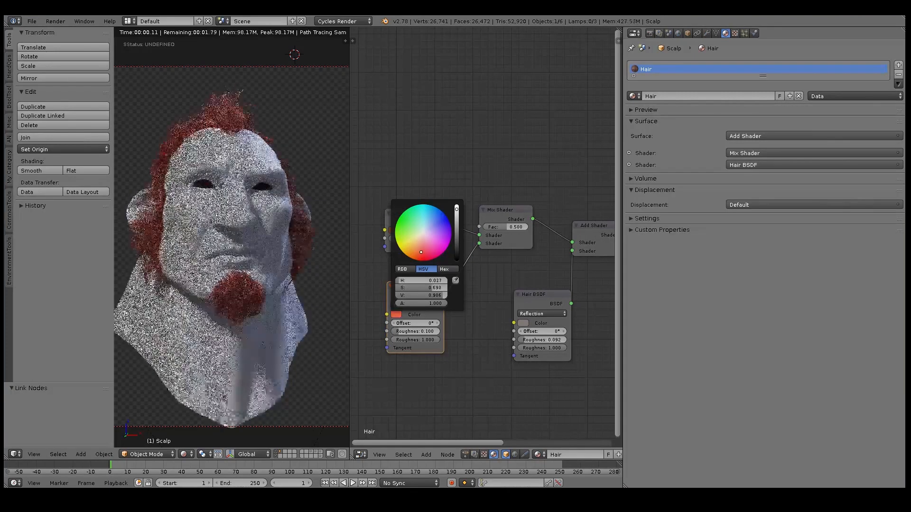
pyautogui.click(416, 248)
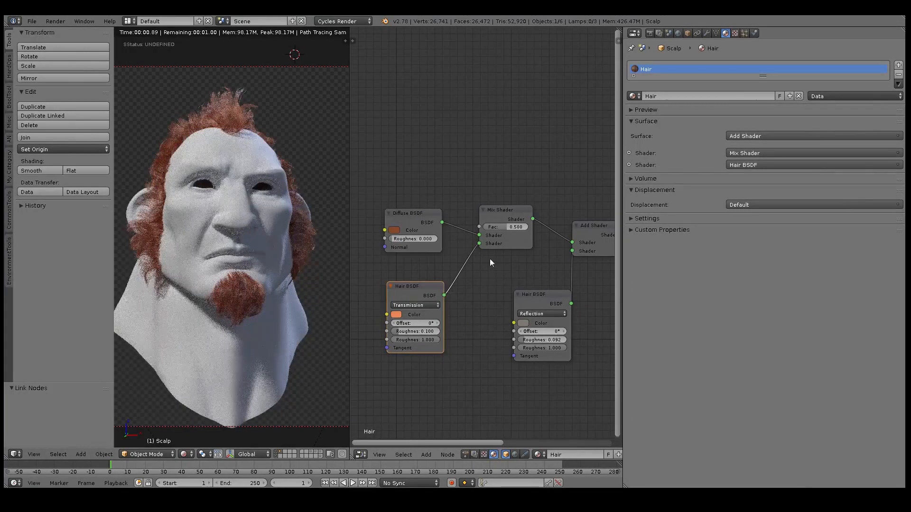
# Set the Mix Shader blend factor to 0.555
pyautogui.click(505, 210)
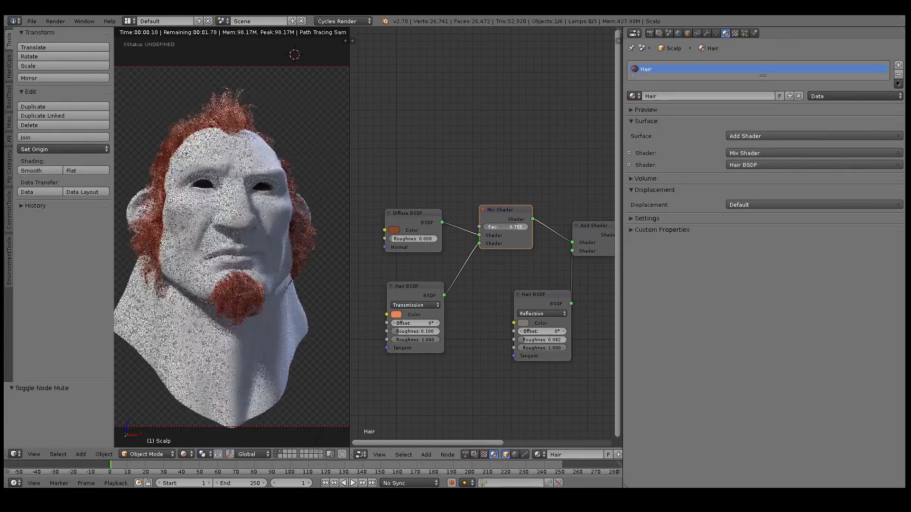
pyautogui.moveTo(517, 227); pyautogui.dragTo(497, 227)
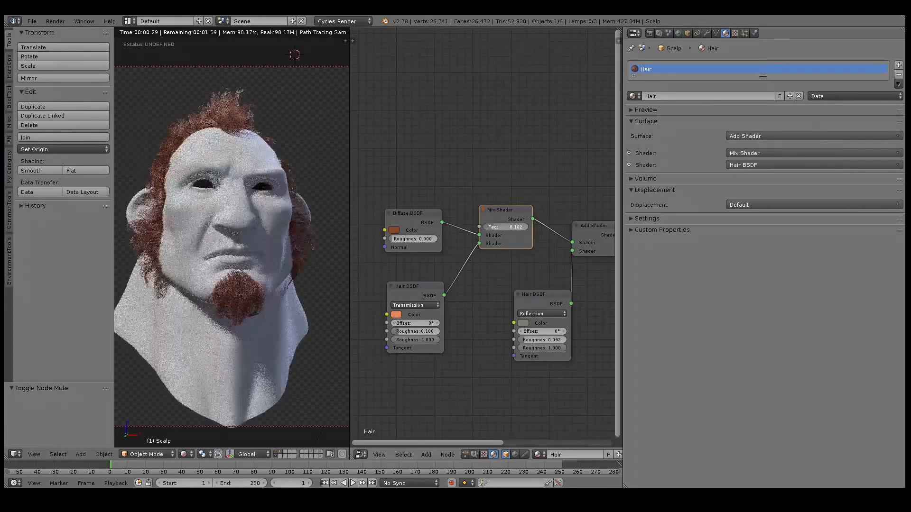
pyautogui.click(513, 227)
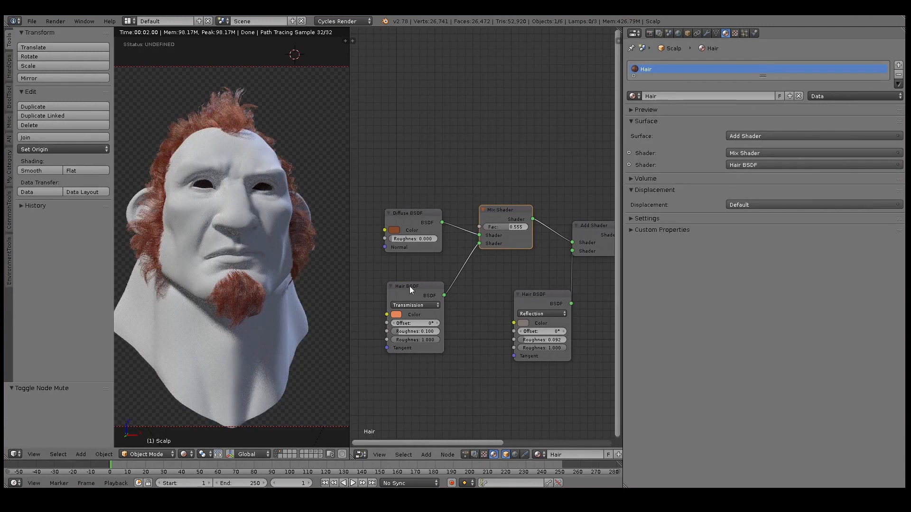
# Preview the transmission Hair BSDF alone, restore the full network, and set RoughnessU to 0.125
pyautogui.click(409, 285)
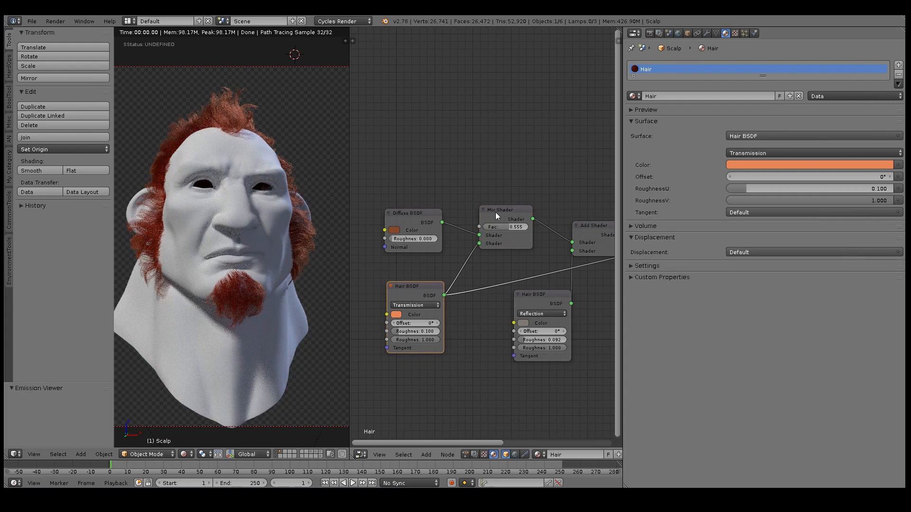
pyautogui.click(504, 210)
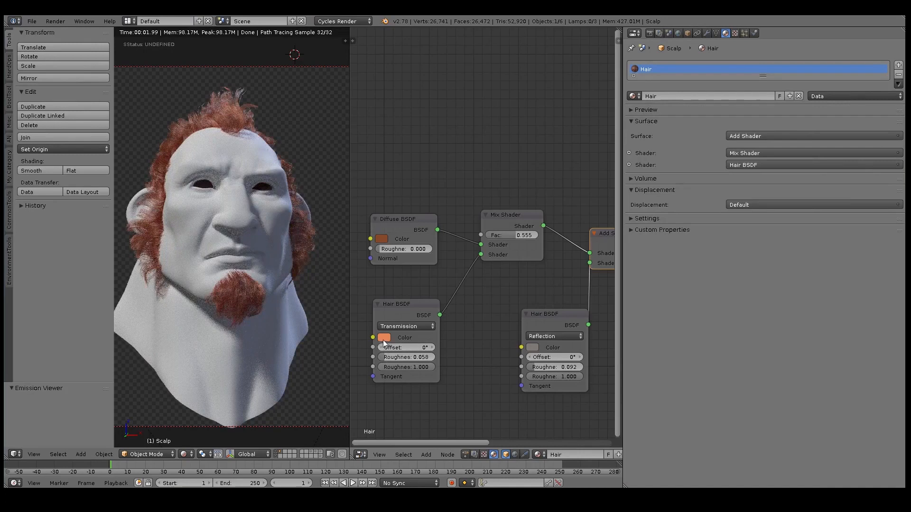
pyautogui.click(383, 337)
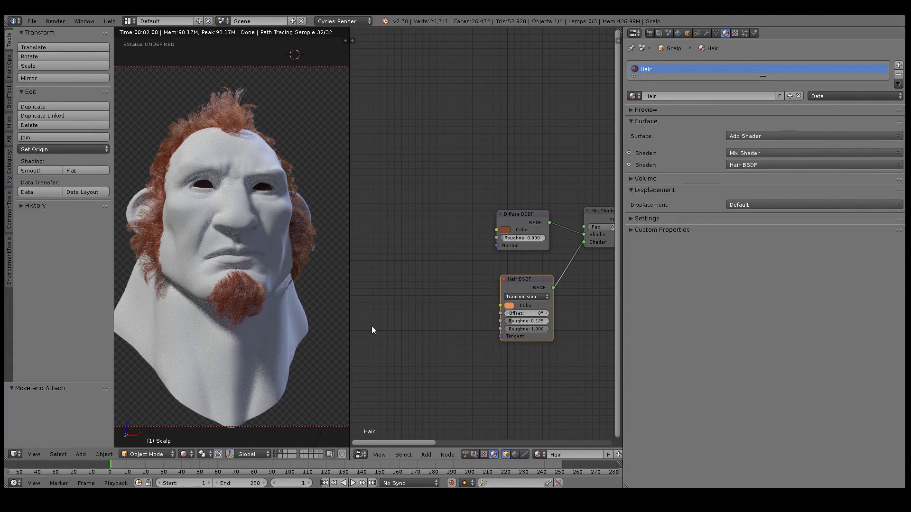
pyautogui.moveTo(365, 338)
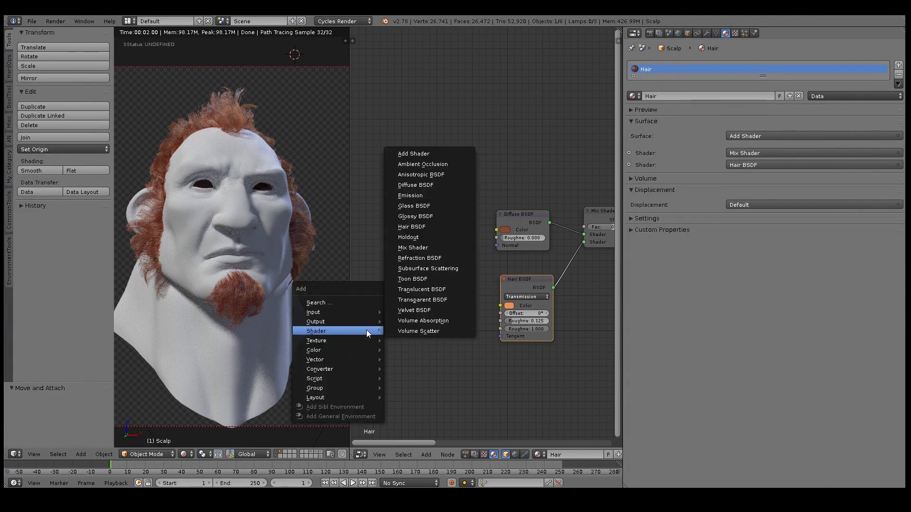
pyautogui.moveTo(313, 313)
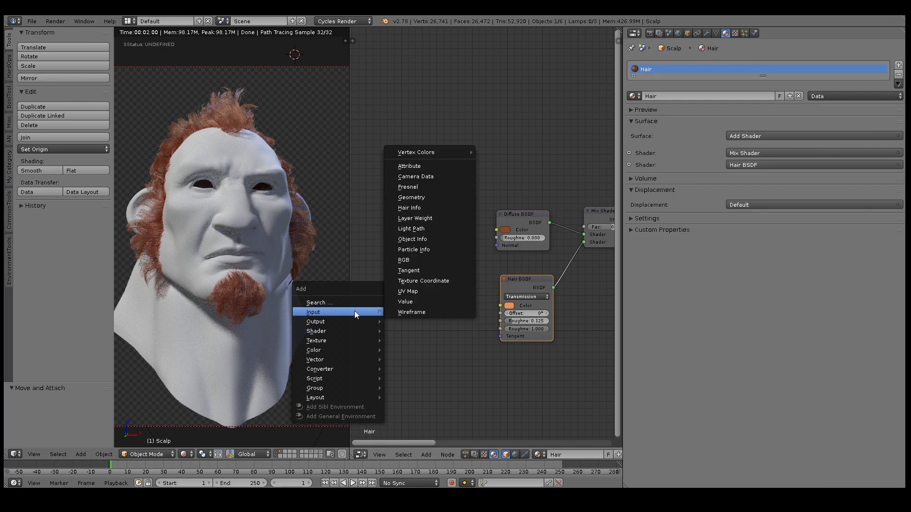
pyautogui.moveTo(433, 229)
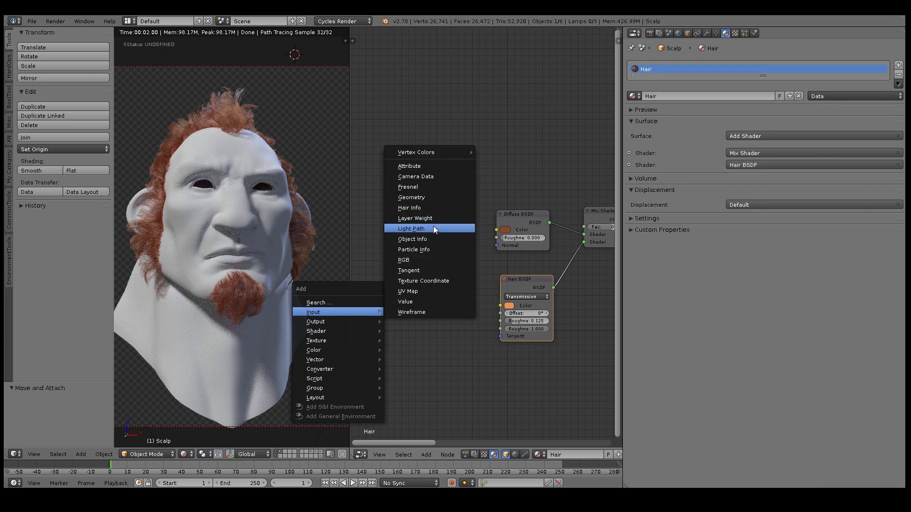
# Link Hair Info Intercept to ColorRamp Fac, and ColorRamp Color to the Mix Shader factor
pyautogui.click(409, 207)
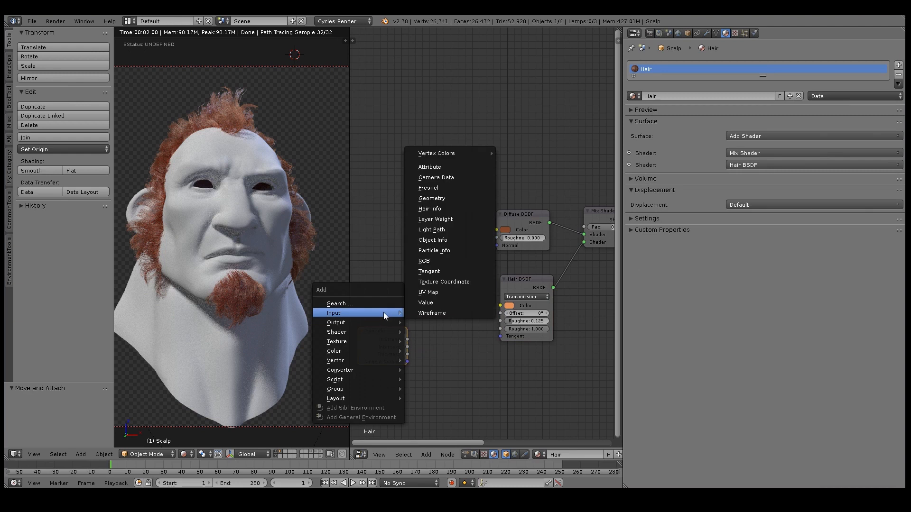
pyautogui.moveTo(339, 370)
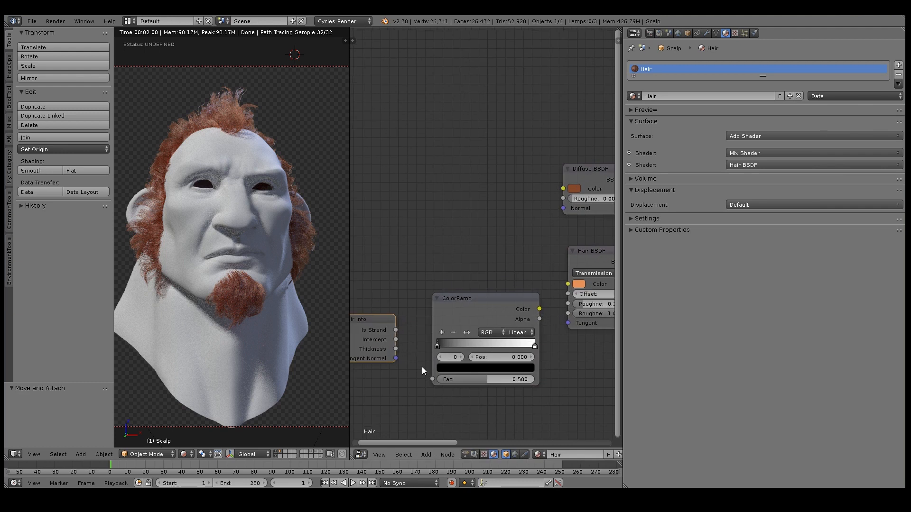
pyautogui.moveTo(396, 340); pyautogui.dragTo(431, 382)
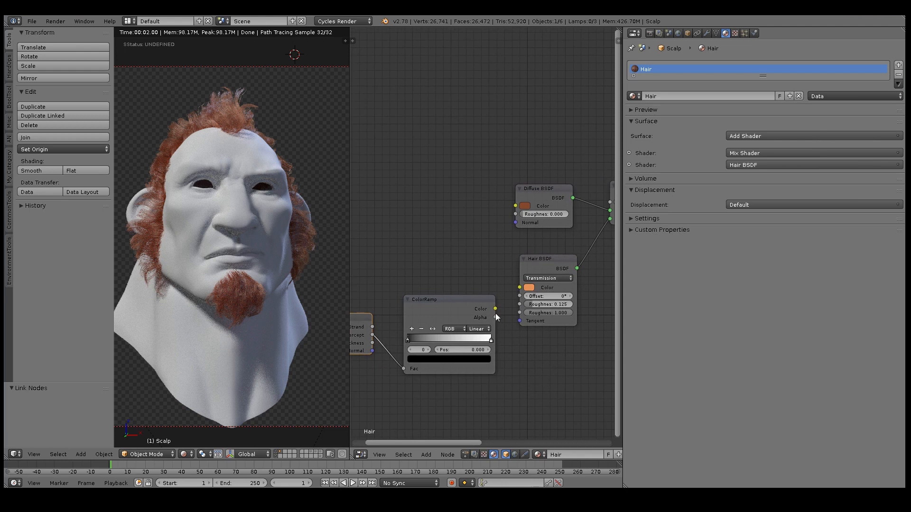
pyautogui.moveTo(497, 320)
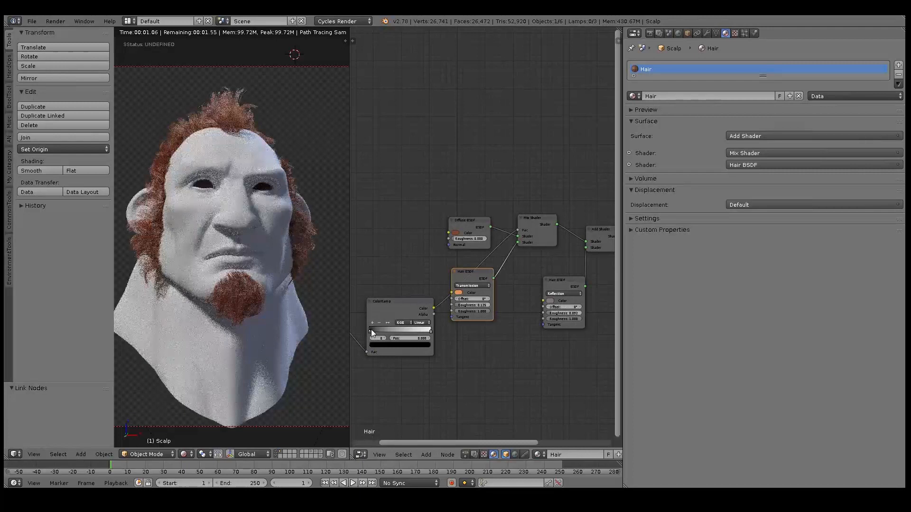
pyautogui.moveTo(384, 338); pyautogui.dragTo(409, 338)
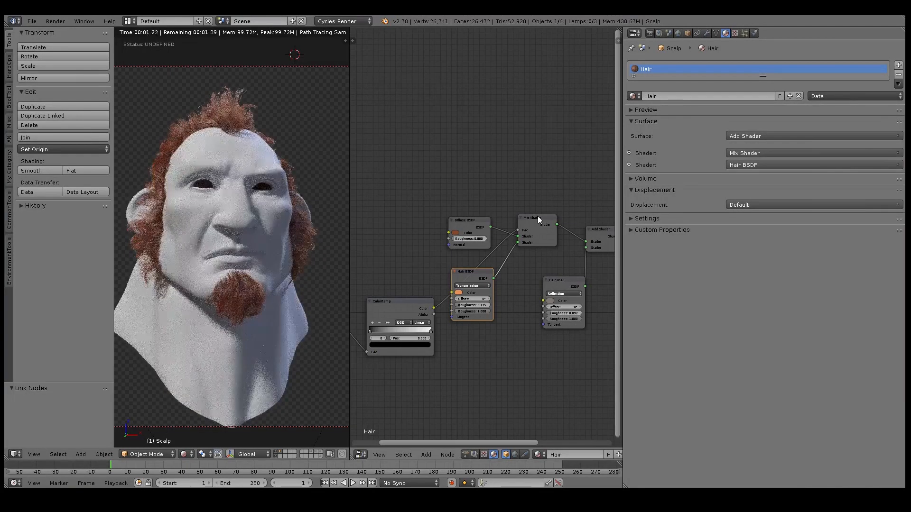
pyautogui.click(535, 218)
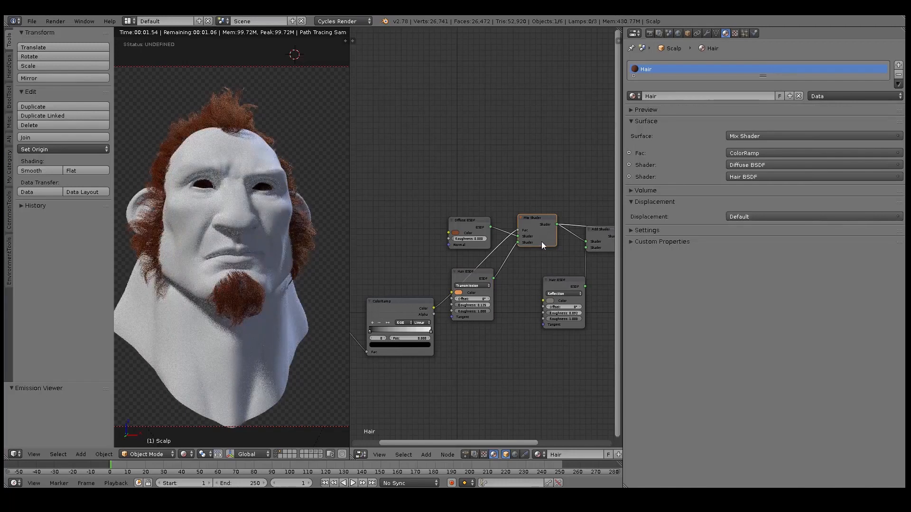
pyautogui.click(455, 233)
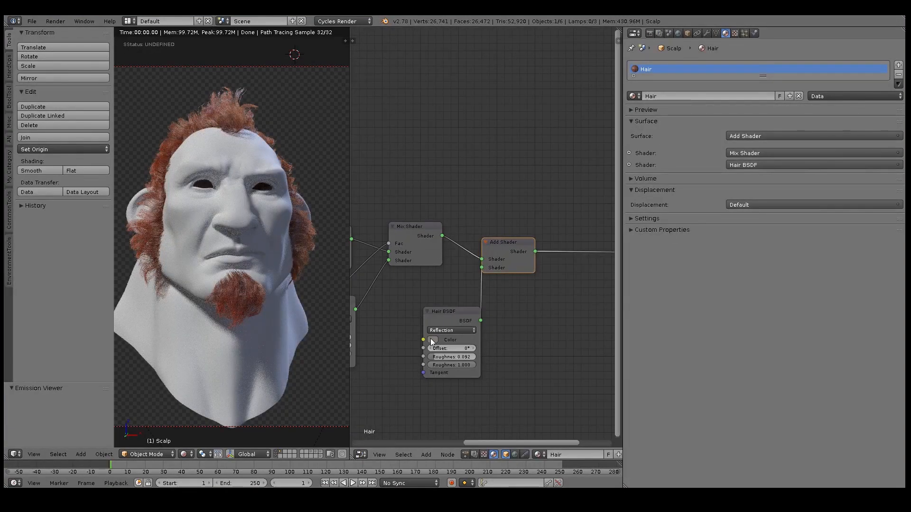
pyautogui.click(450, 340)
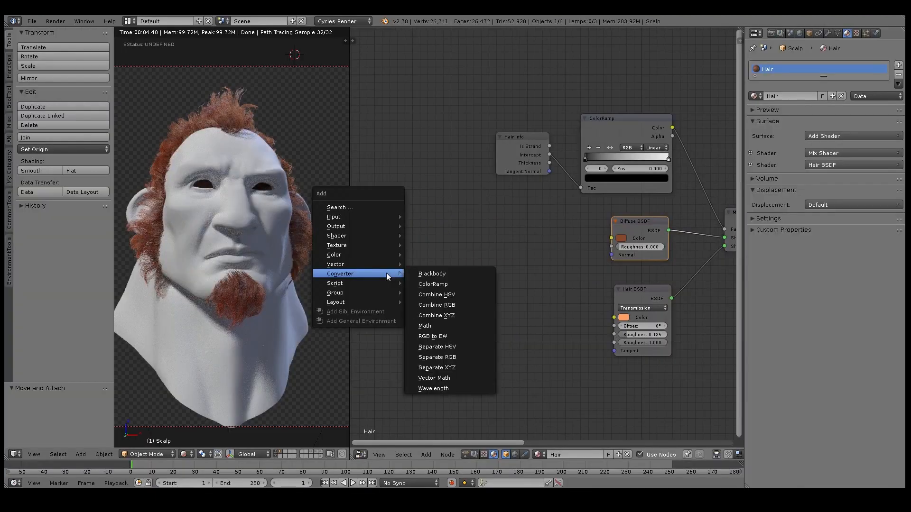
pyautogui.moveTo(337, 245)
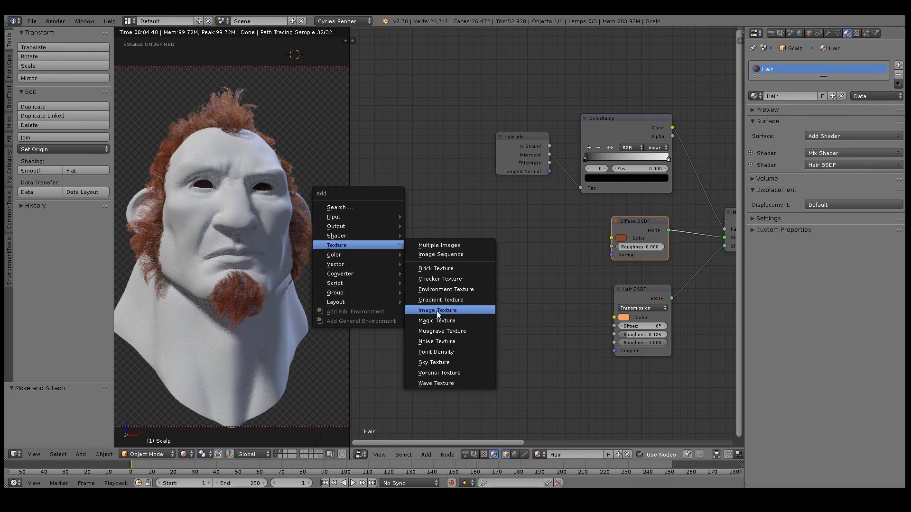
# Add a Noise Texture, plug it into the Mix Shader factor, and raise its scale
pyautogui.click(437, 341)
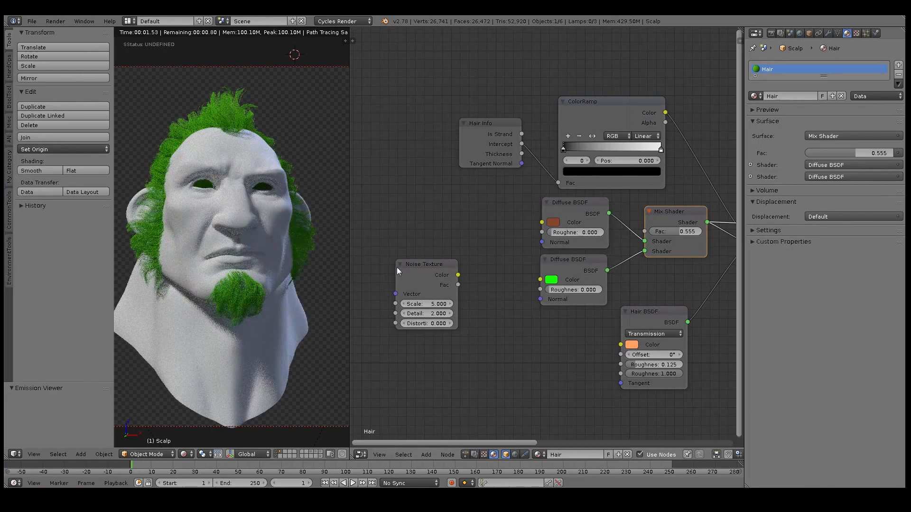
pyautogui.moveTo(457, 285); pyautogui.dragTo(618, 237)
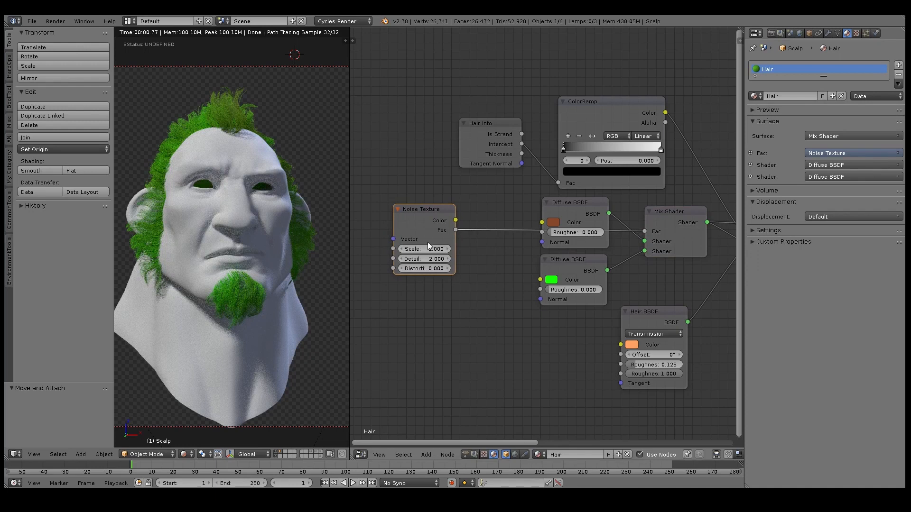
pyautogui.click(424, 249)
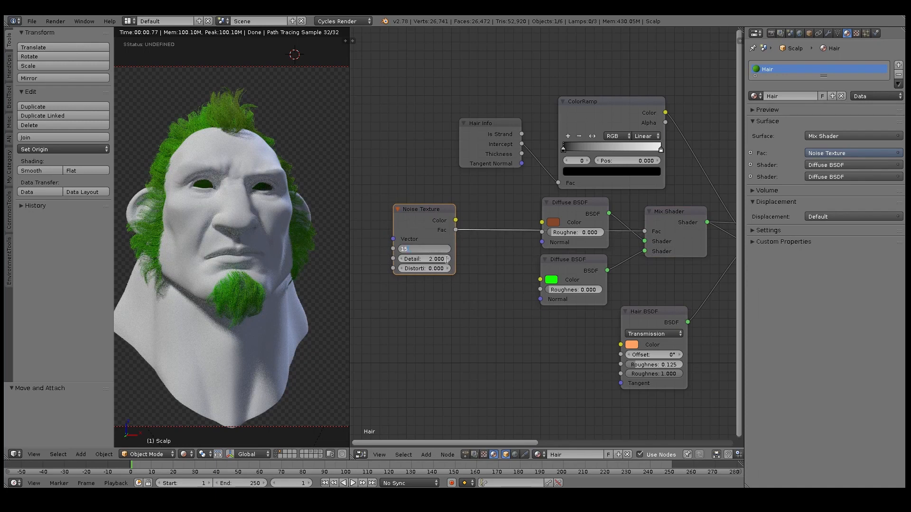
pyautogui.click(424, 249)
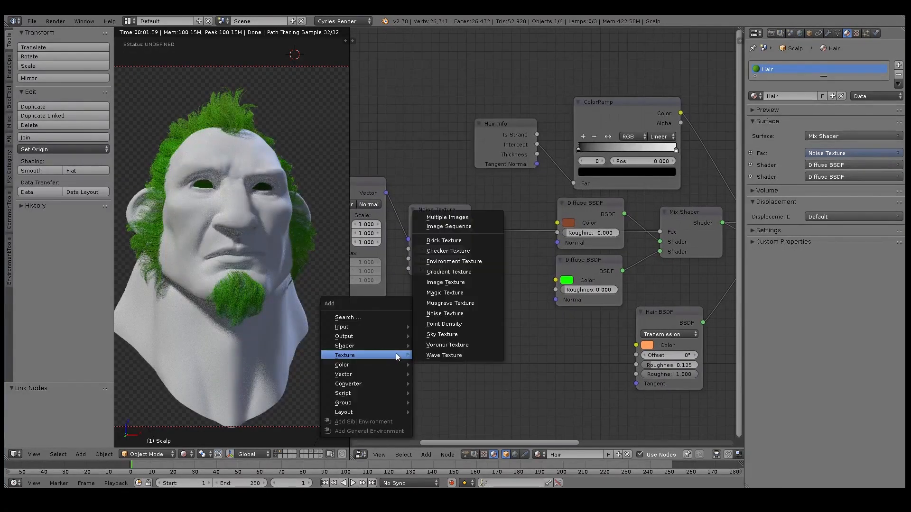
pyautogui.moveTo(344, 346)
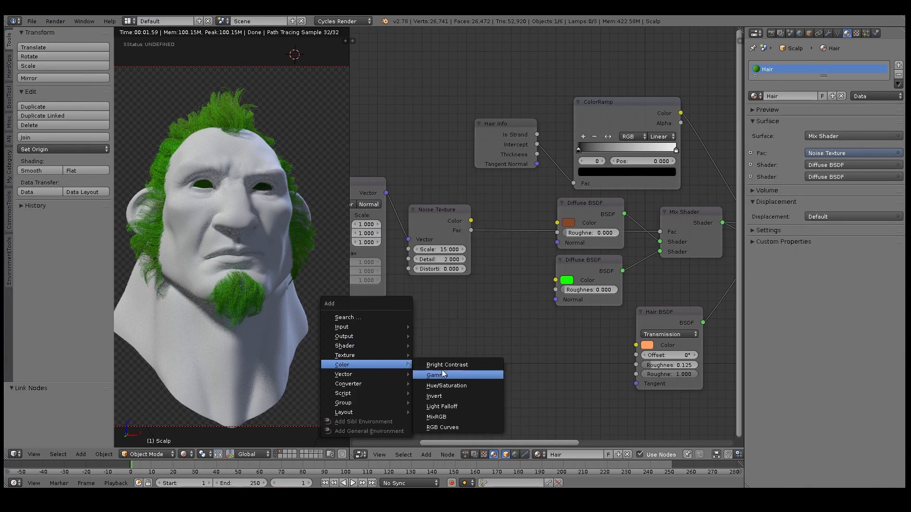
pyautogui.moveTo(442, 428)
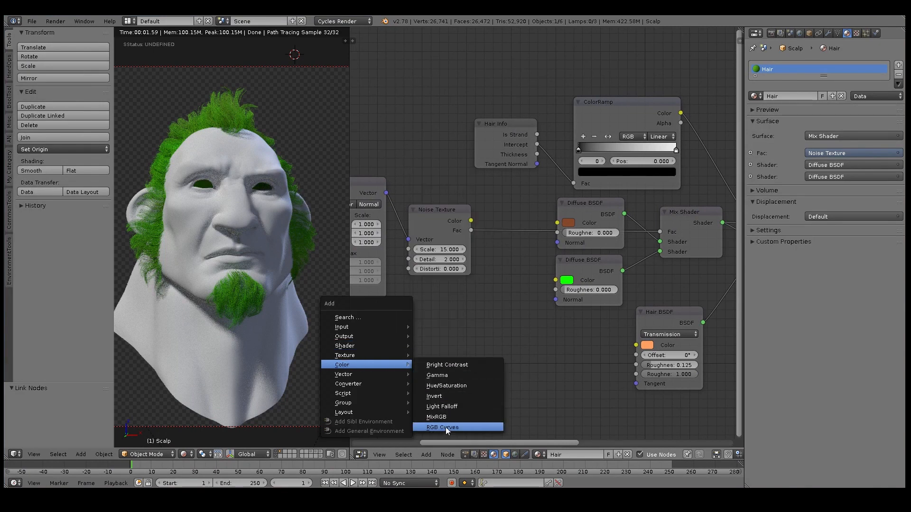
# Add an RGB Curves node with a contrast-boosting curve and recolour the green diffuse
pyautogui.click(442, 428)
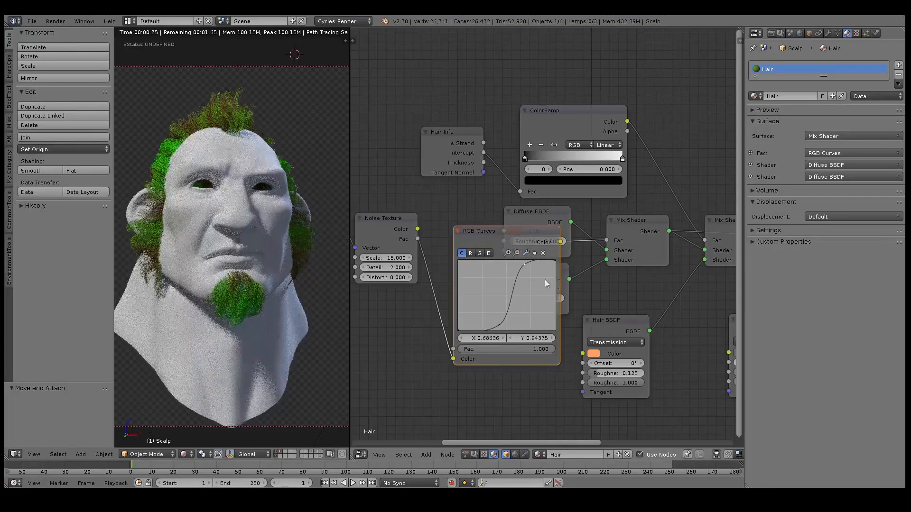
pyautogui.moveTo(523, 265); pyautogui.dragTo(502, 329)
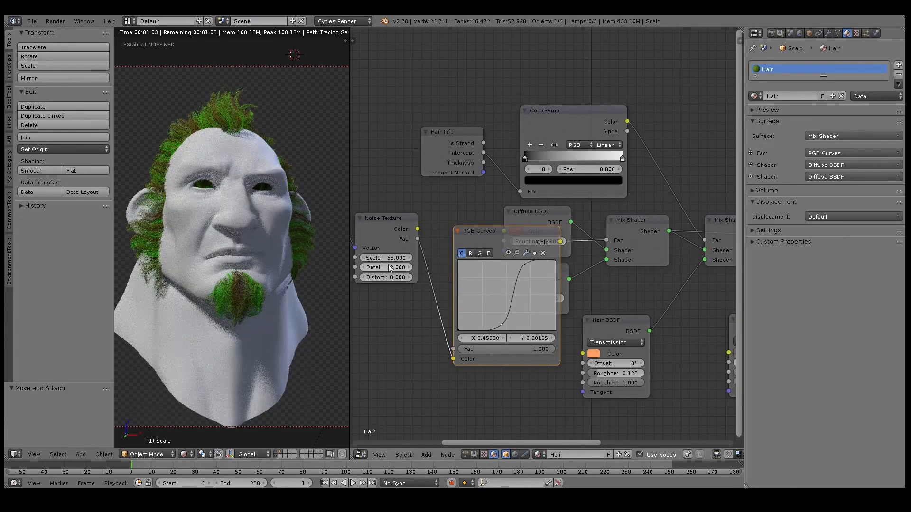
pyautogui.click(385, 267)
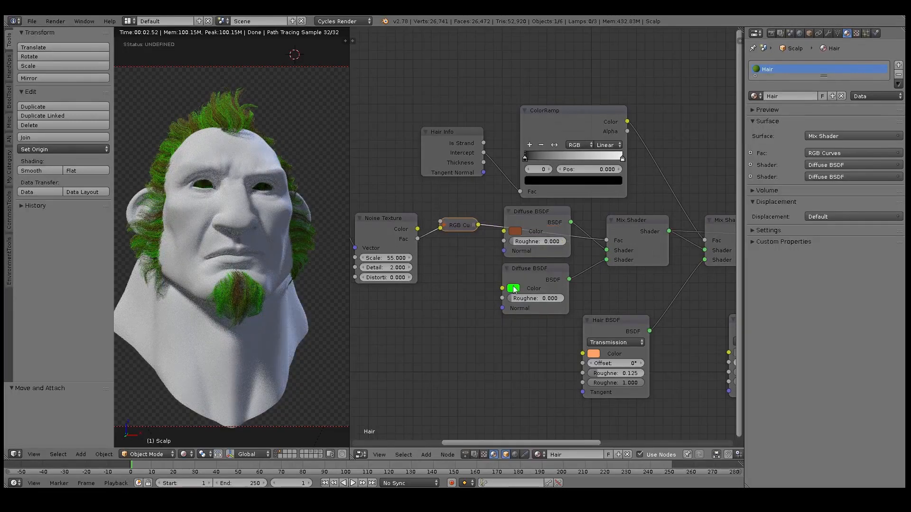
pyautogui.click(513, 289)
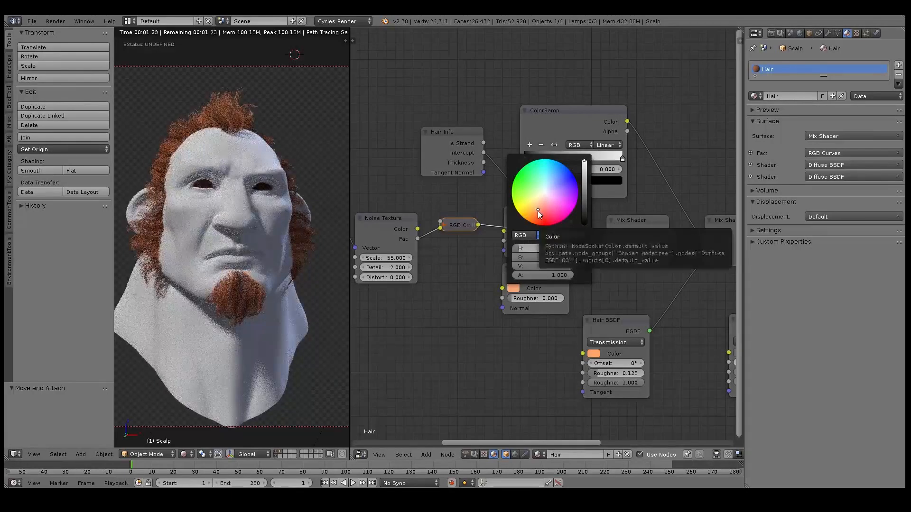
# Recolour the second Diffuse BSDF from green to a pale, low-saturation red
pyautogui.click(546, 235)
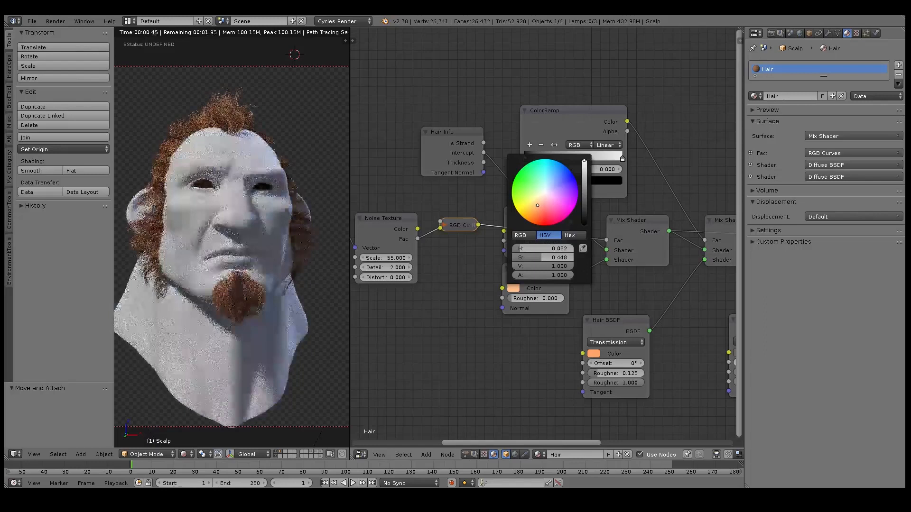
pyautogui.moveTo(538, 205); pyautogui.dragTo(535, 204)
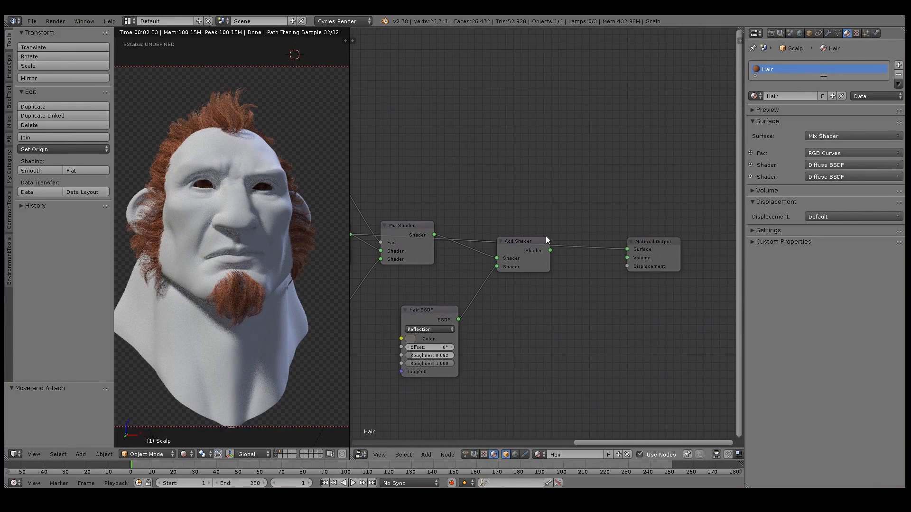
pyautogui.click(517, 241)
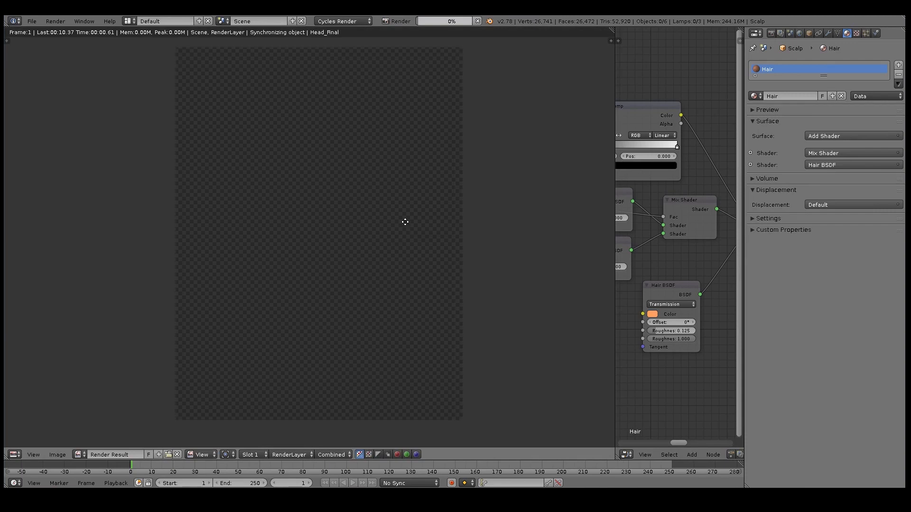
# Start a final render of the head and view its reddish-brown hair in Render Result
pyautogui.click(399, 21)
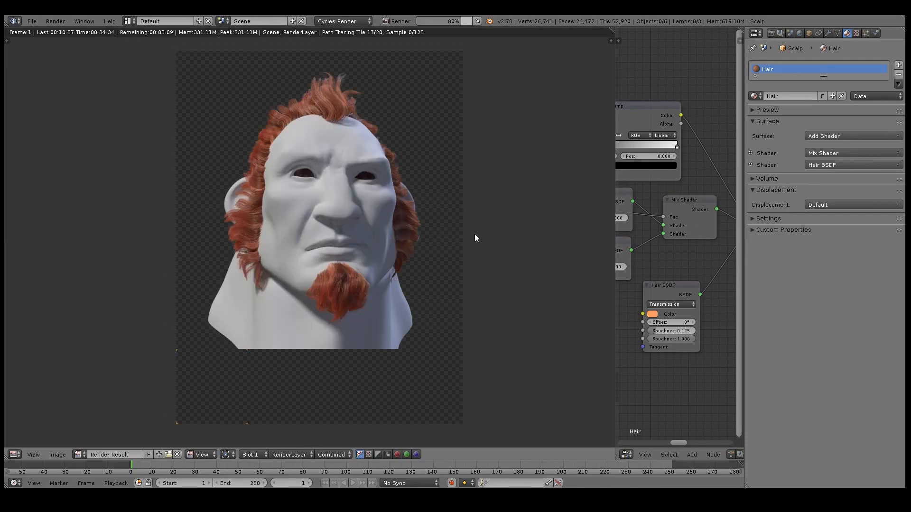